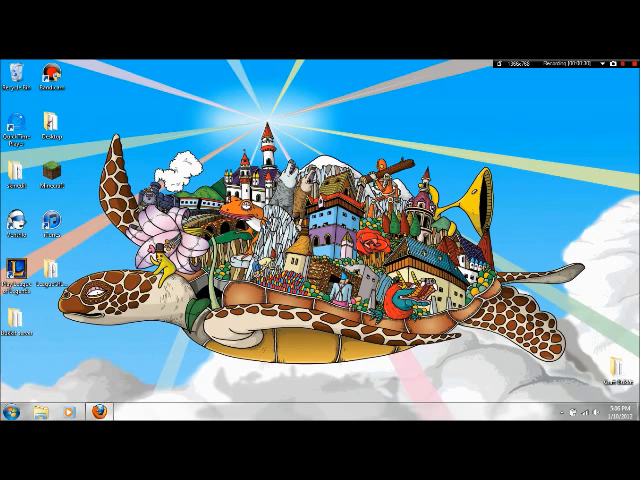
- Launch the web browser from the taskbar shortcut
left_click(118, 410)
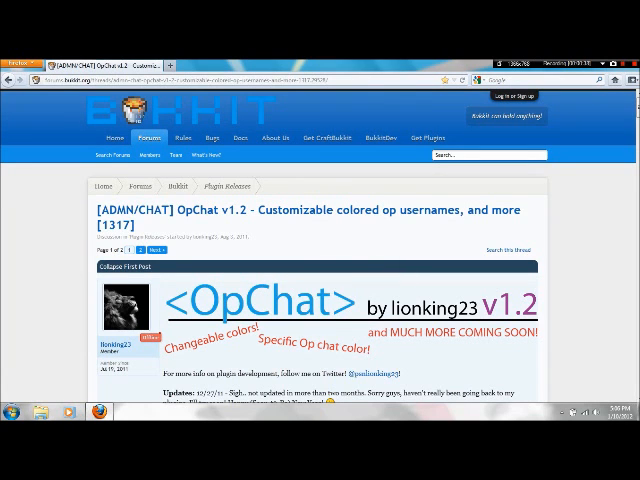
- Download the OpChat v1.2 jar from the forum thread's MediaFire link
scroll("down", 3)
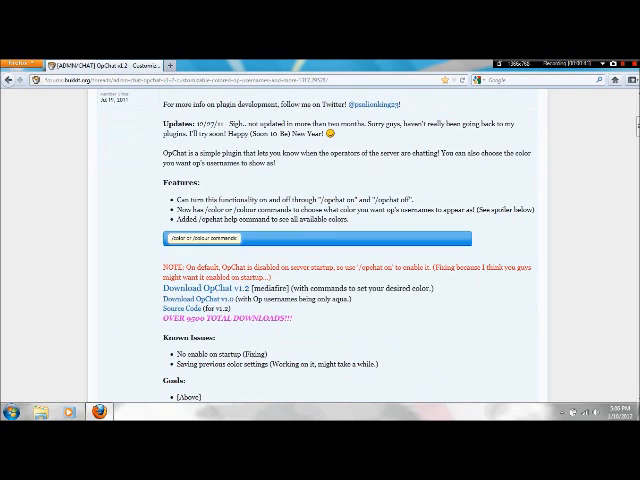
scroll("down", 3)
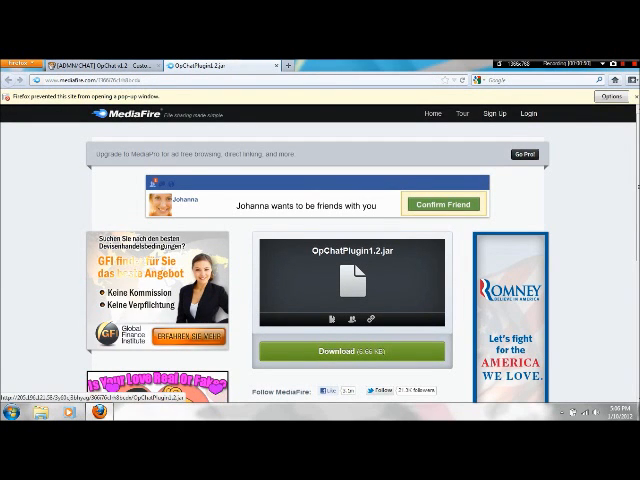
left_click(336, 352)
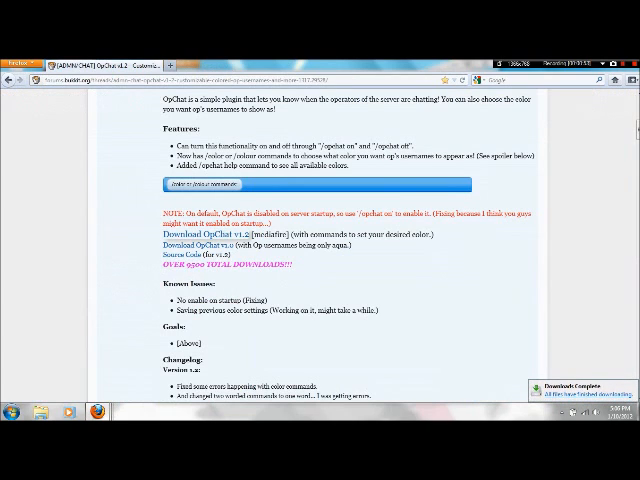
mouse_move(28, 416)
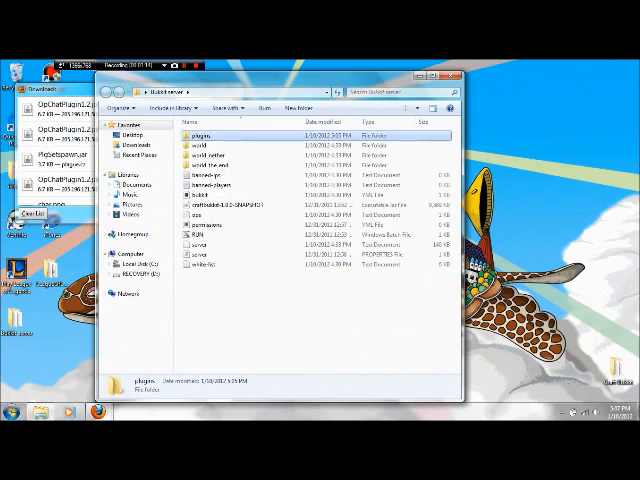
- Open the server's plugins folder to receive the OpChat jar
double_click(208, 132)
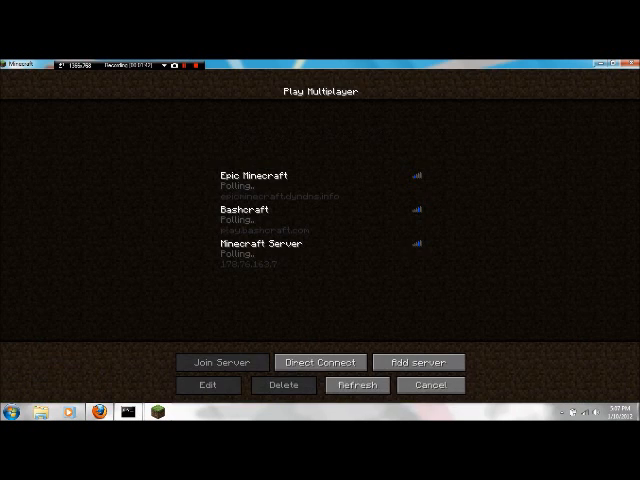
- Join the multiplayer server and return from Options to the loaded world
left_click(220, 362)
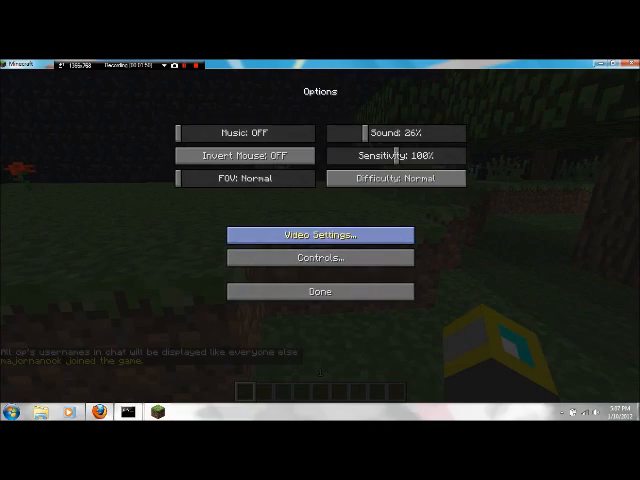
left_click(320, 292)
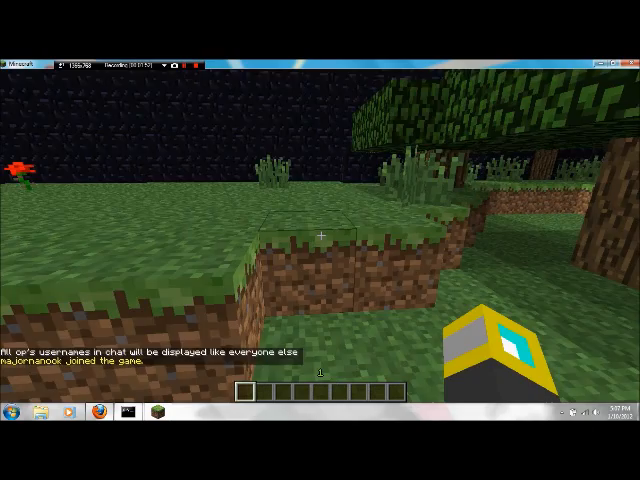
mouse_move(320, 240)
type("/o")
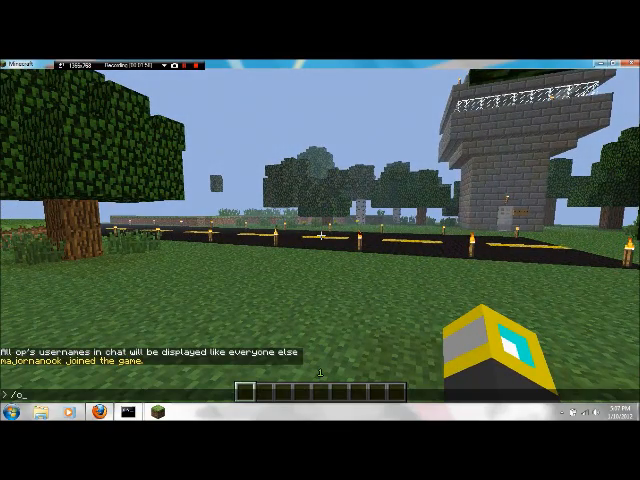
- Enable coloured op usernames with /opchat on and show the /opchat help list
type("pchat")
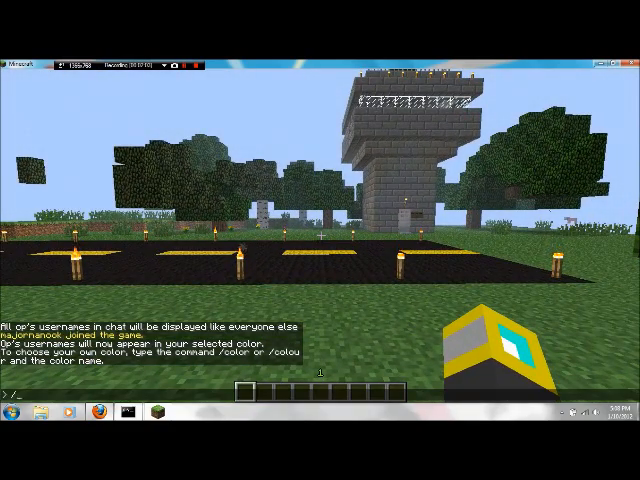
type("opc")
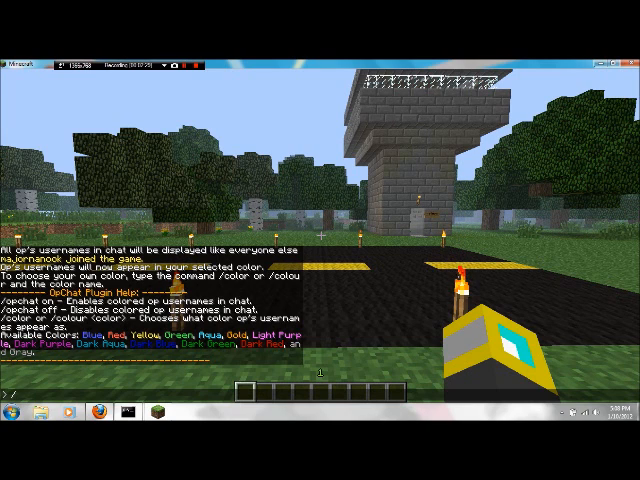
- Set the op username colour with /color Dark Aqua and send a test message
type("/color")
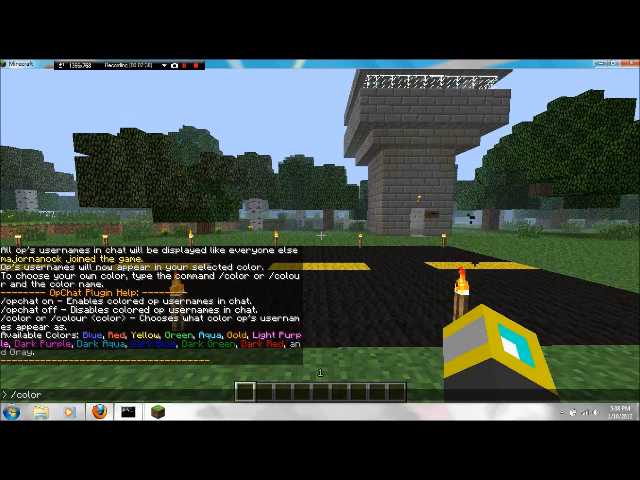
type("Dark A")
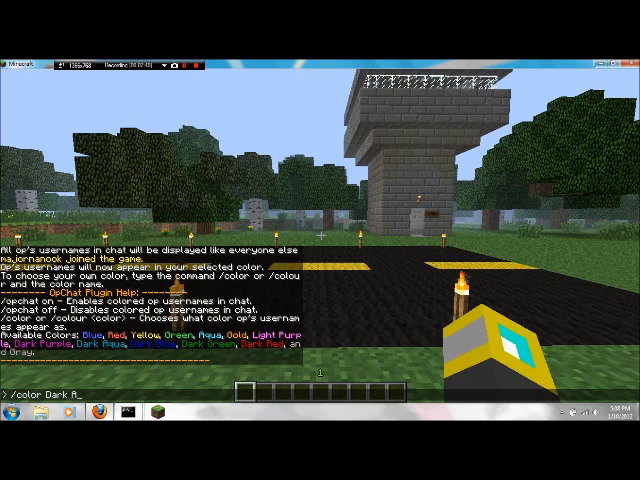
type("qua")
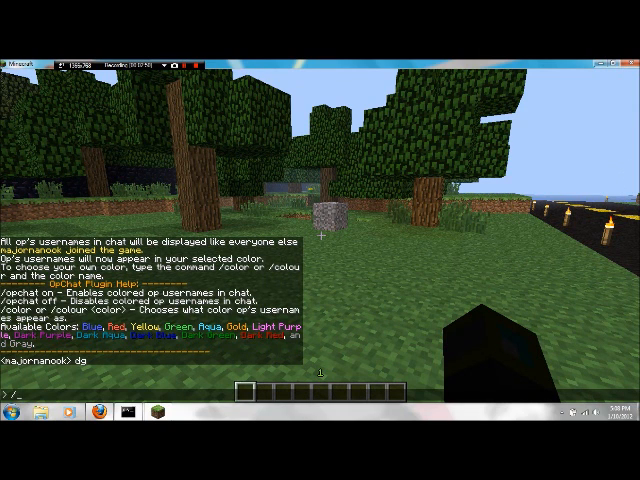
type("col")
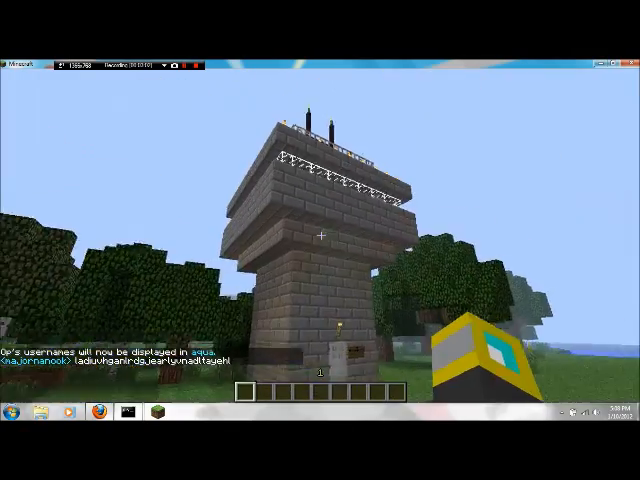
mouse_move(320, 240)
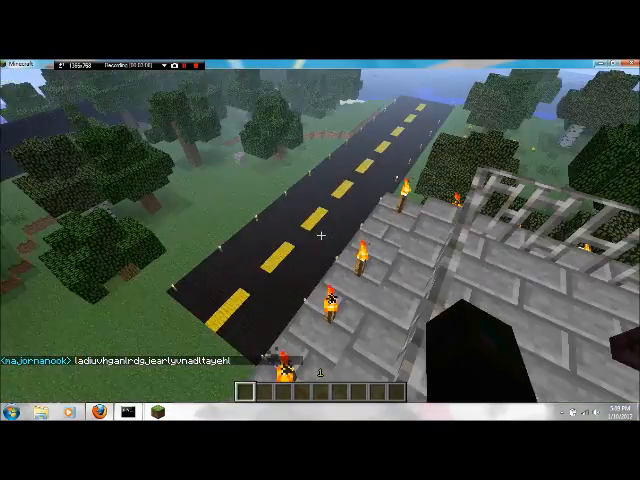
mouse_move(320, 240)
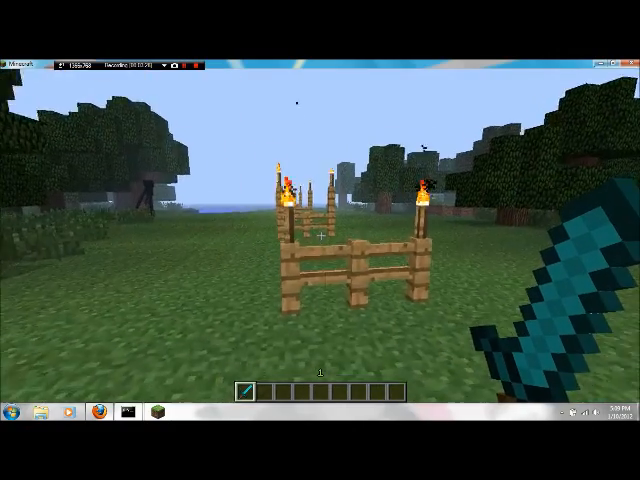
mouse_move(320, 240)
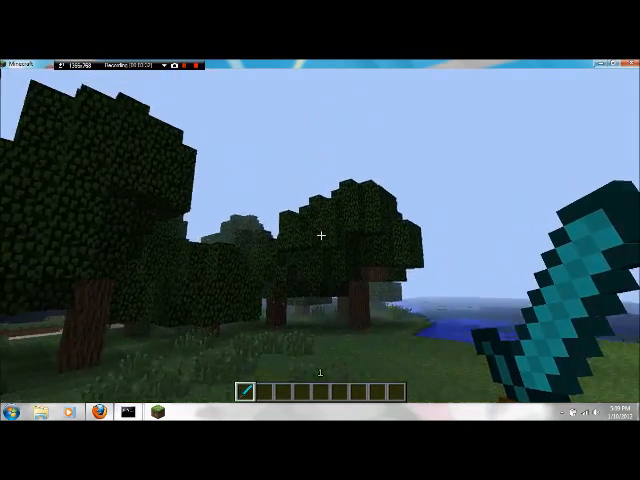
mouse_move(320, 240)
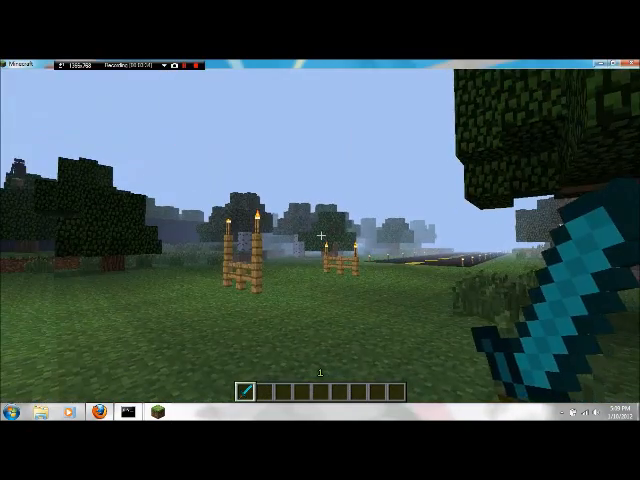
mouse_move(320, 240)
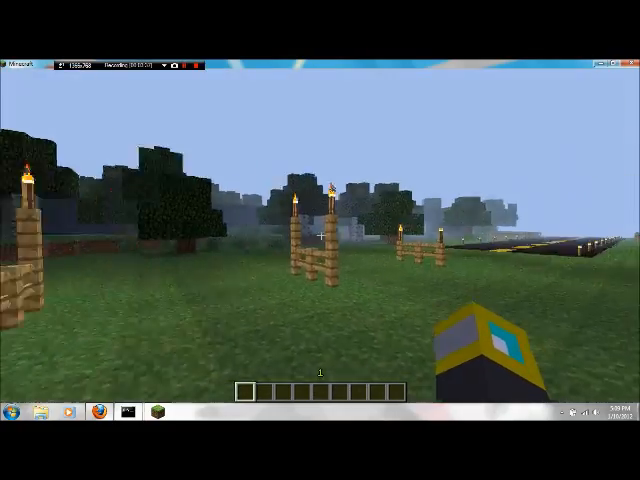
mouse_move(320, 240)
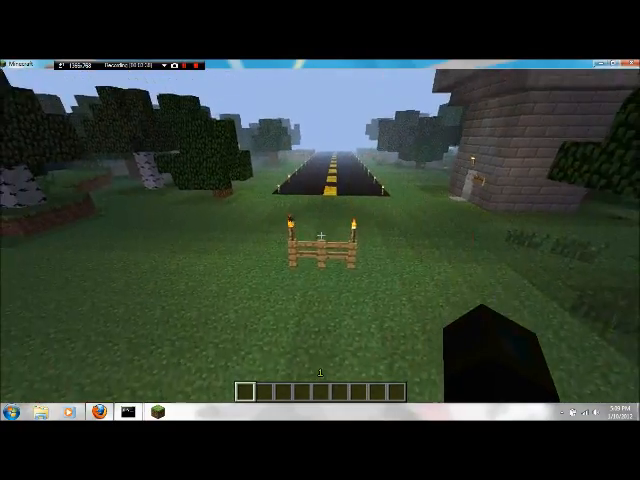
mouse_move(320, 240)
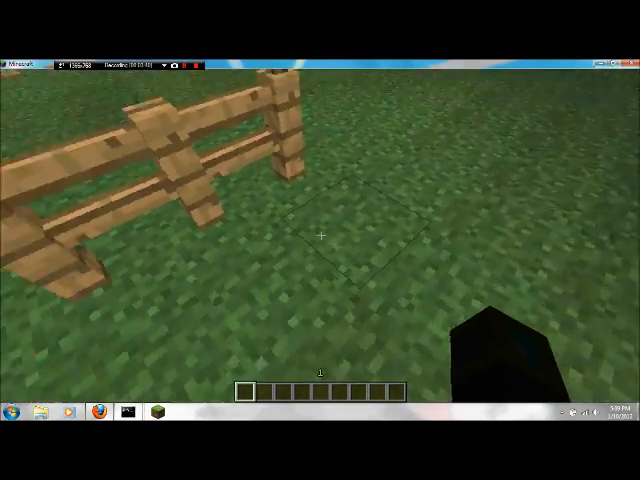